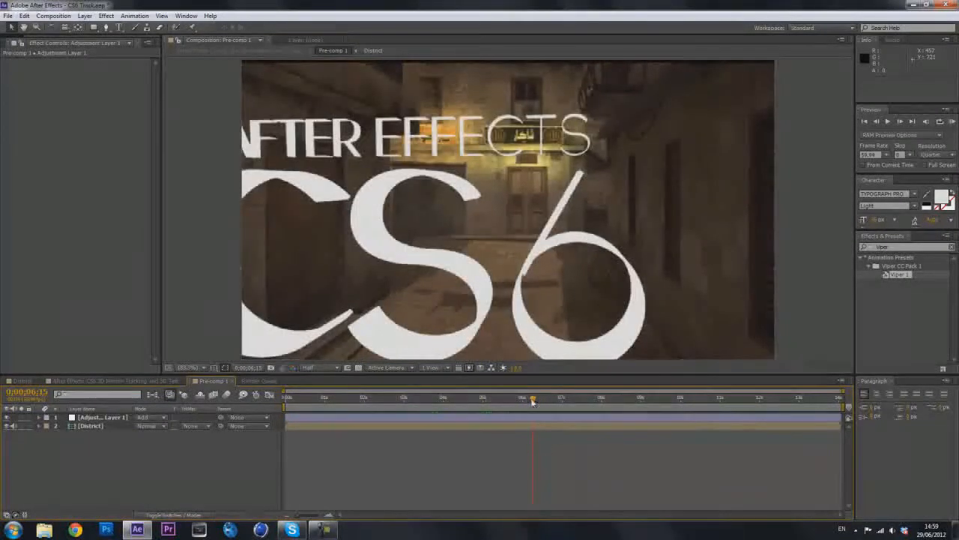
# Preview the title animation, then exit After Effects discarding the unsaved project changes
pyautogui.moveTo(532, 401); pyautogui.dragTo(464, 402)
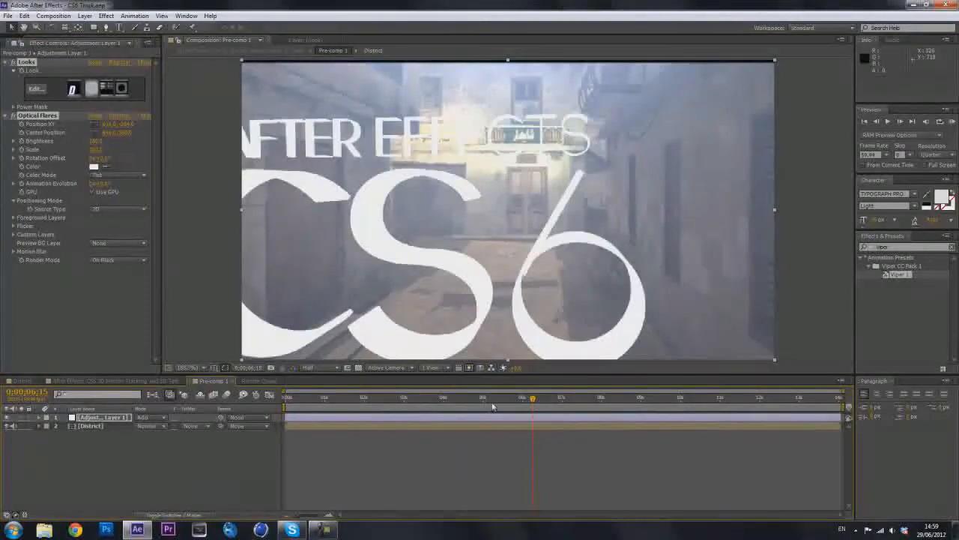
pyautogui.moveTo(493, 404)
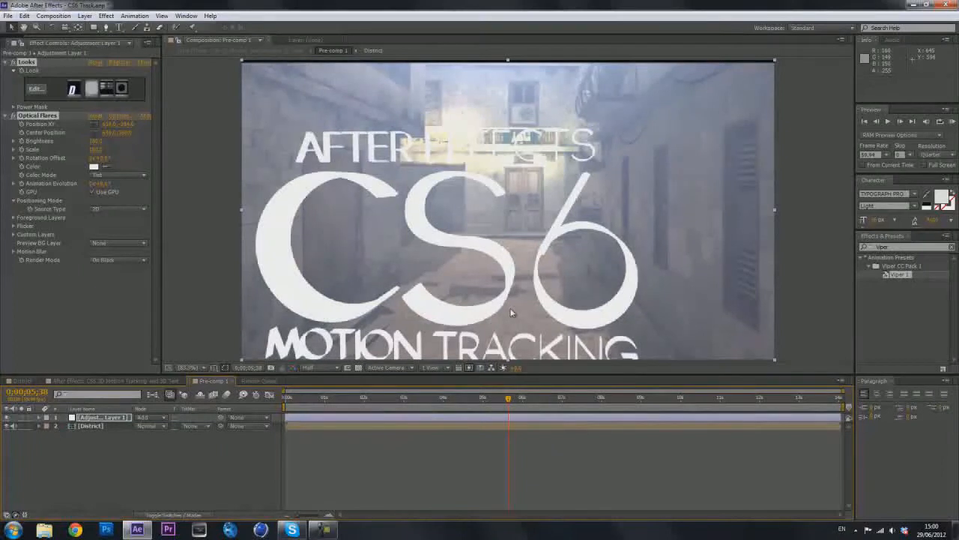
pyautogui.click(9, 15)
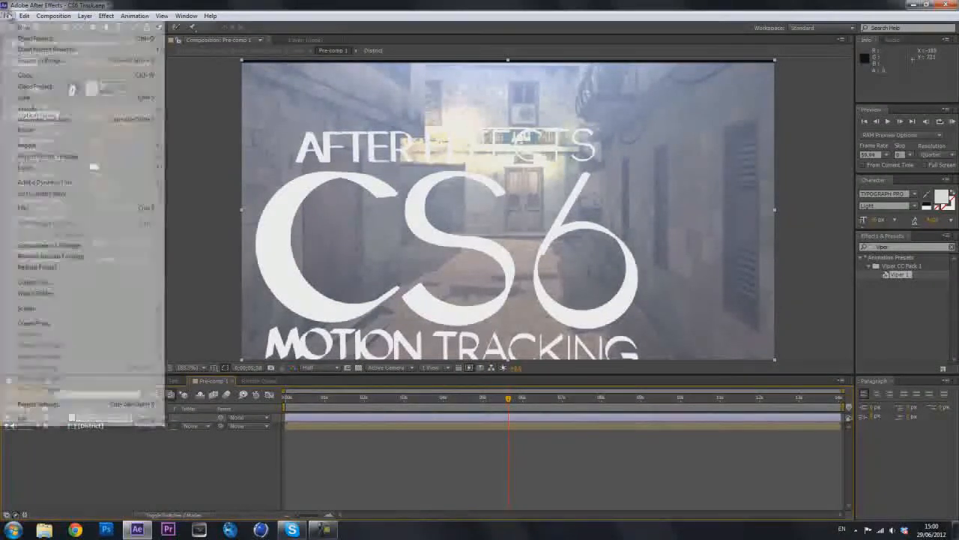
pyautogui.click(9, 15)
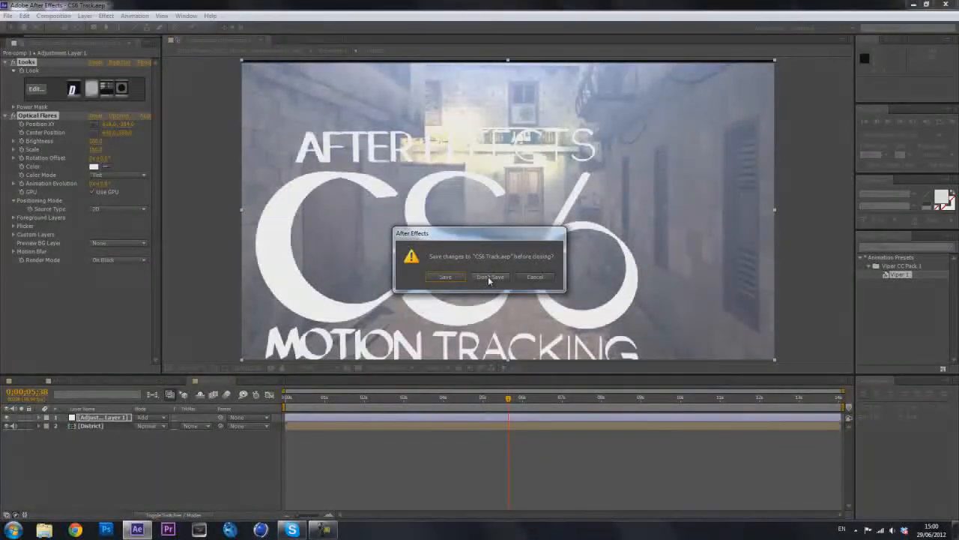
pyautogui.click(490, 276)
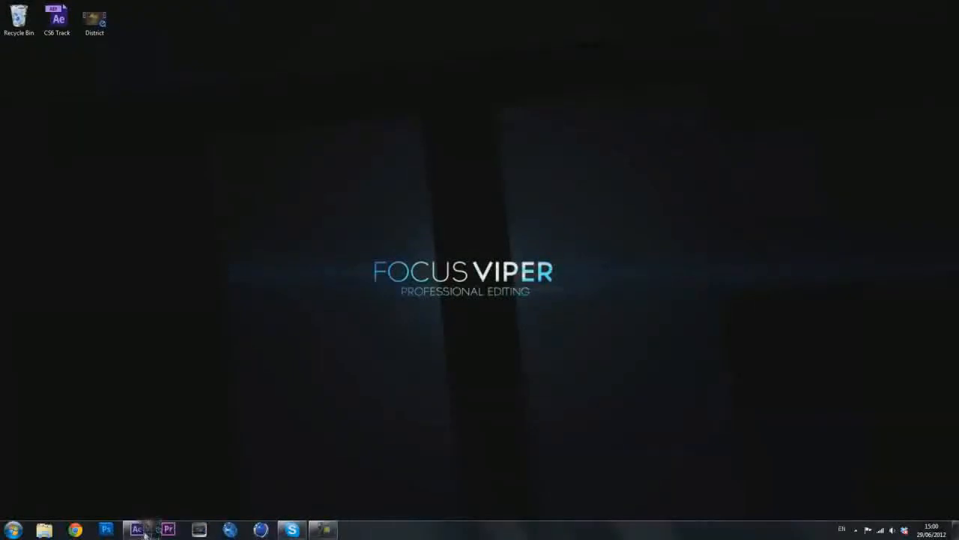
# Launch After Effects from the taskbar with the gameplay footage project loaded
pyautogui.click(138, 530)
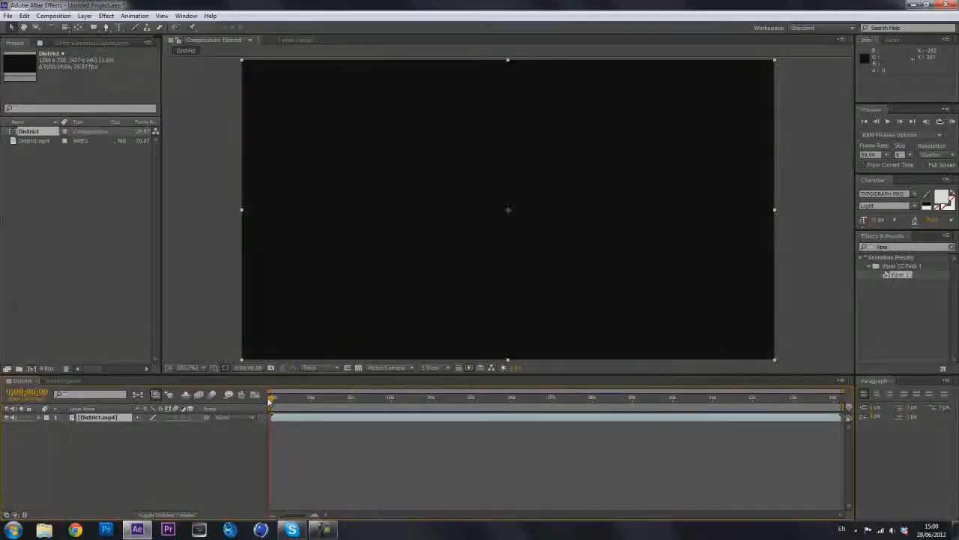
pyautogui.click(551, 396)
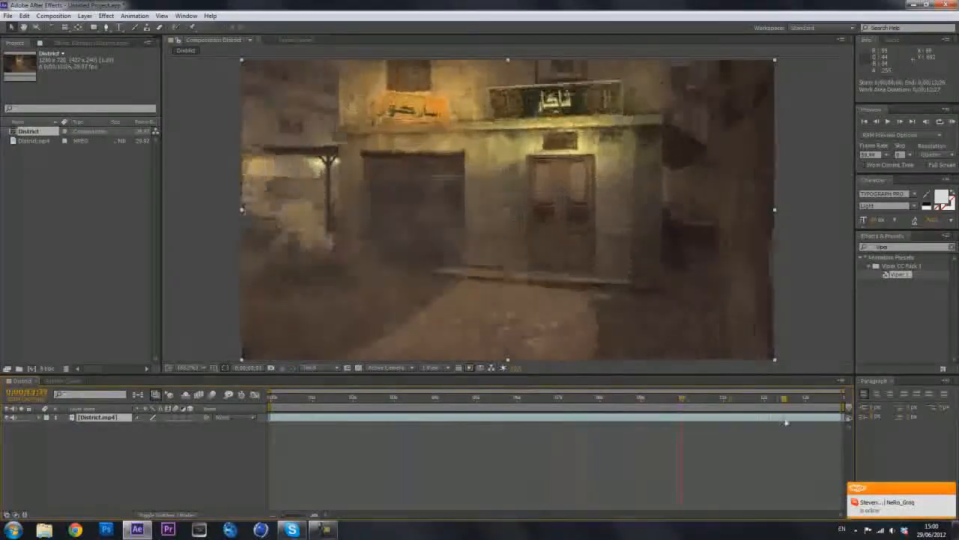
pyautogui.click(341, 399)
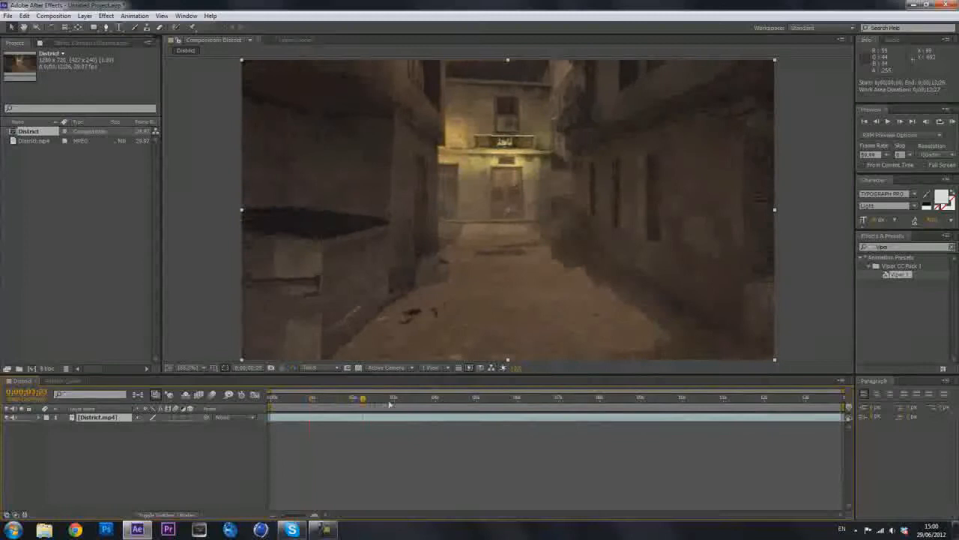
pyautogui.click(428, 397)
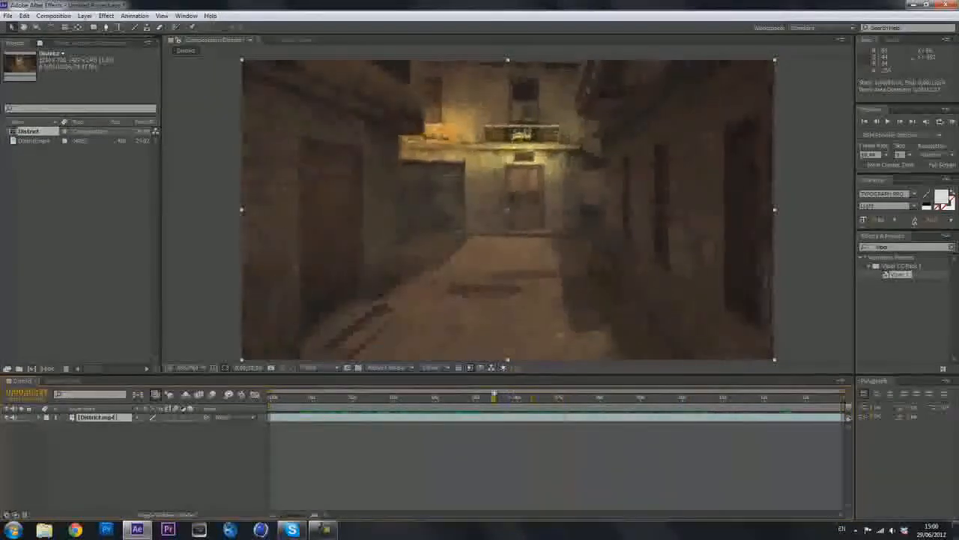
pyautogui.click(488, 396)
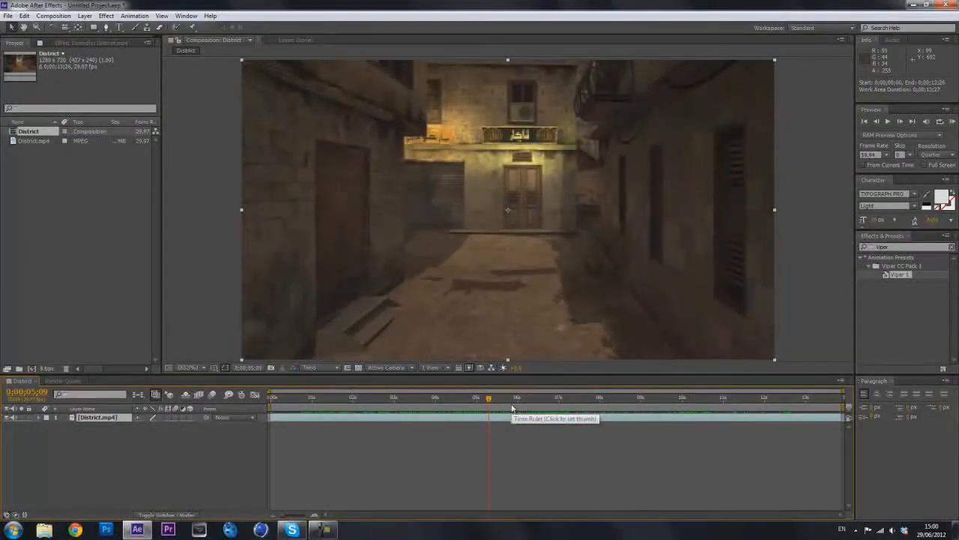
pyautogui.click(474, 397)
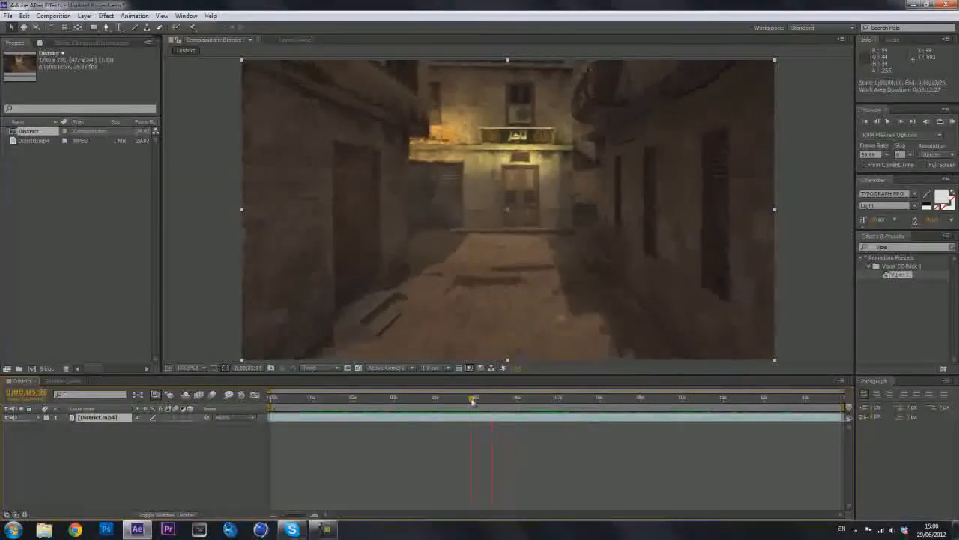
pyautogui.click(54, 15)
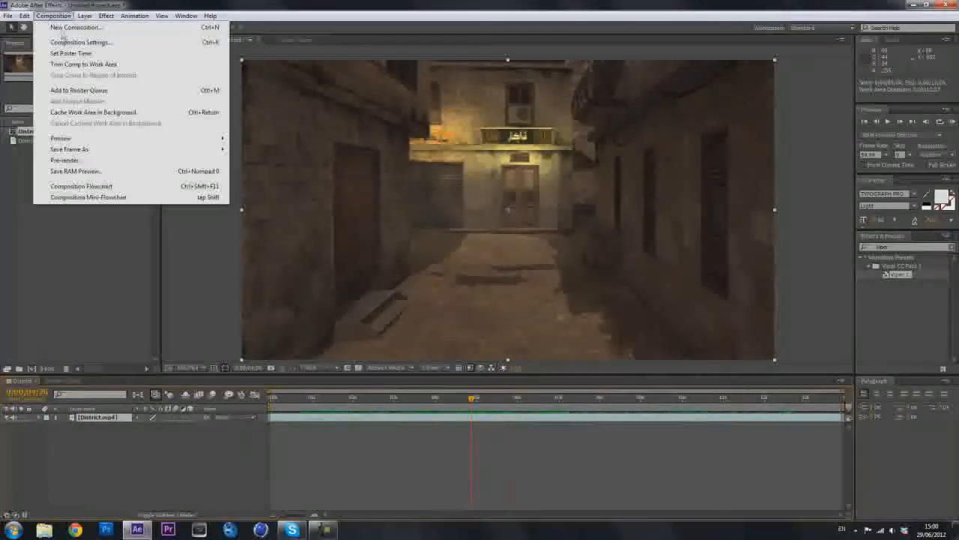
# In Composition Settings' Advanced options, pick a different 3D renderer and confirm
pyautogui.click(81, 42)
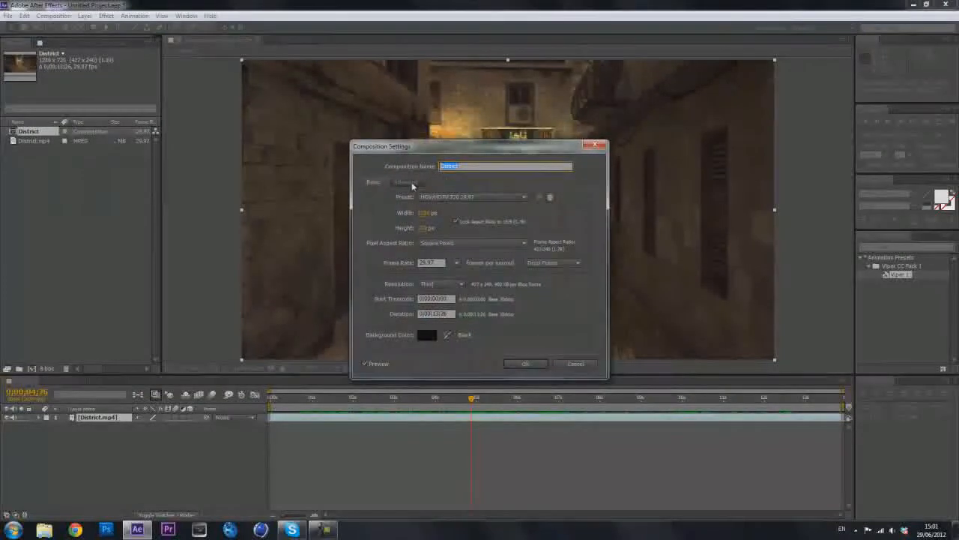
pyautogui.click(405, 181)
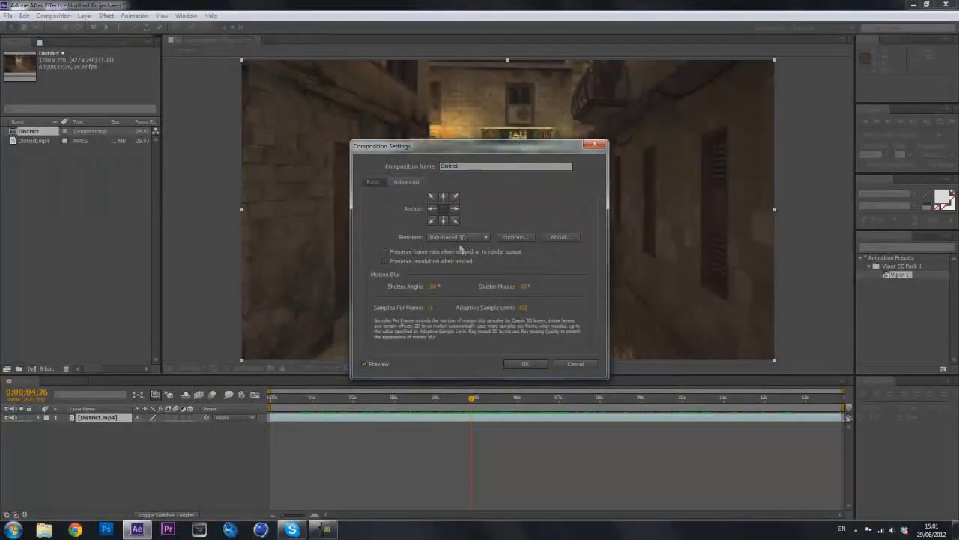
pyautogui.click(457, 236)
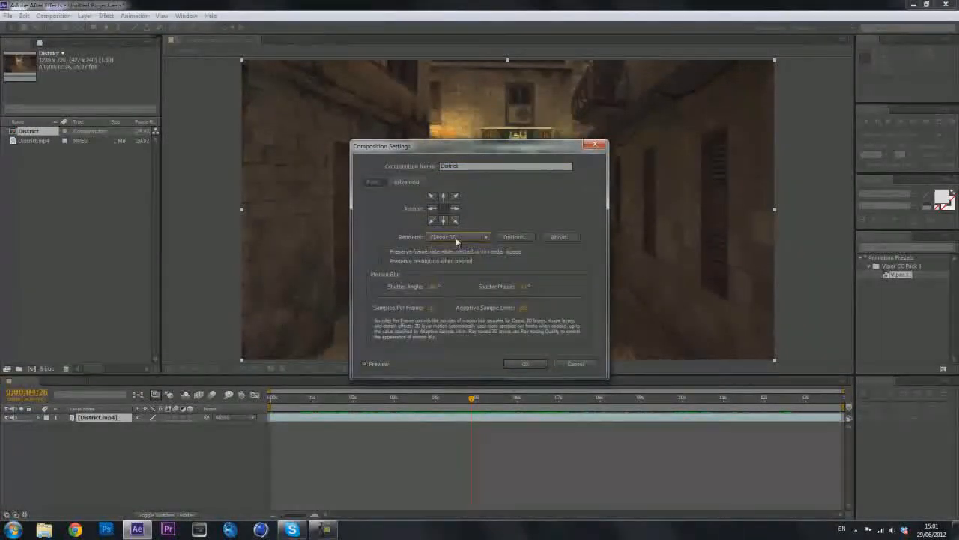
pyautogui.click(457, 237)
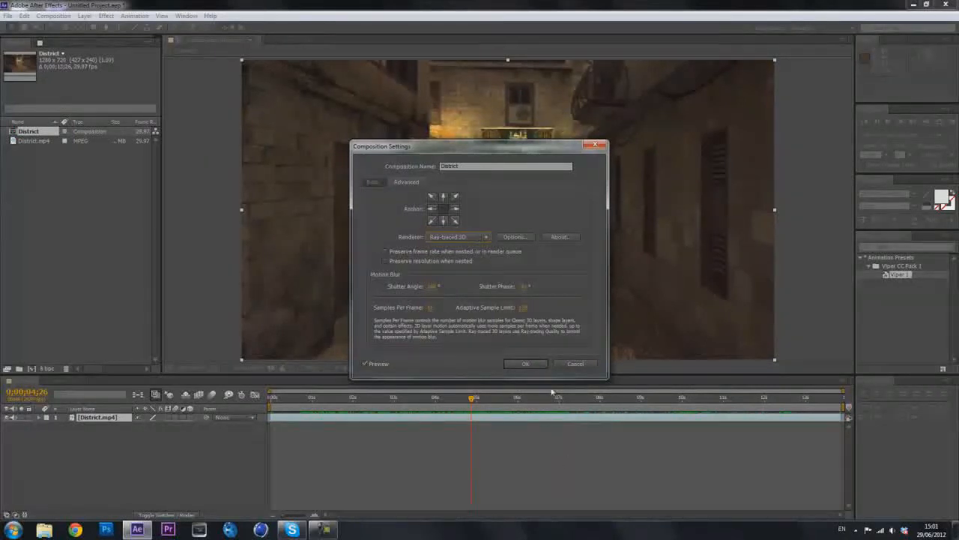
pyautogui.click(525, 364)
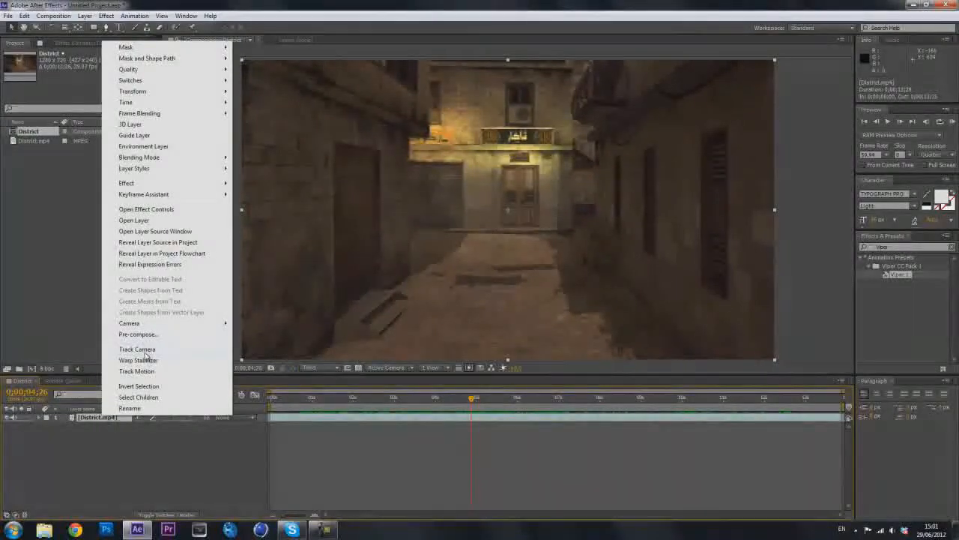
# Run Track Camera on the footage layer so the 3D Camera Tracker analyzes the alley
pyautogui.click(137, 348)
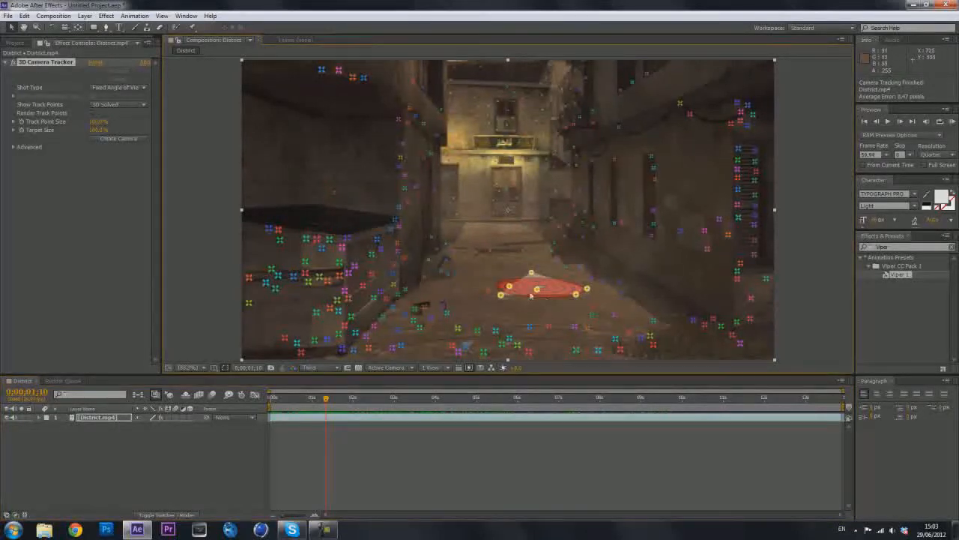
# Create Text and Camera from the floor track points and reveal the text's rotation values
pyautogui.rightClick(532, 291)
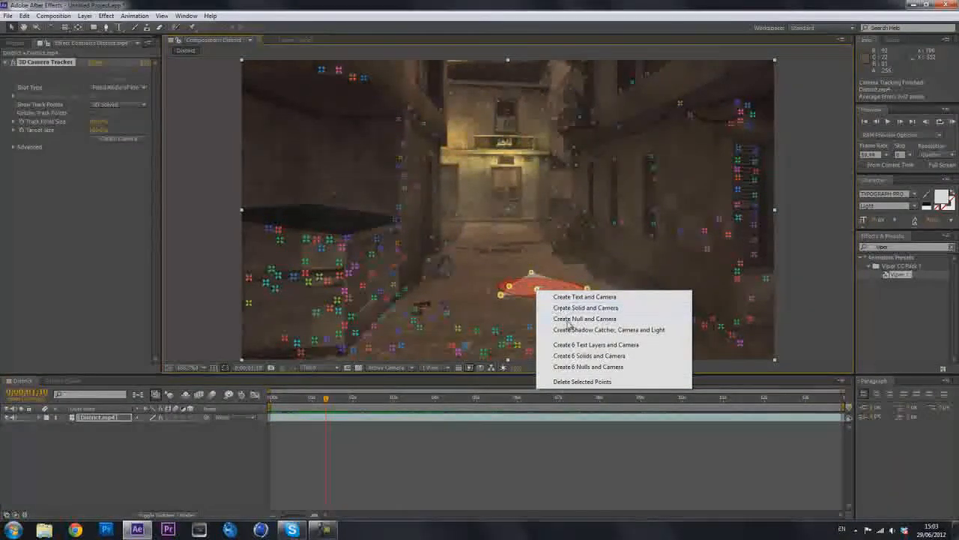
pyautogui.moveTo(566, 298)
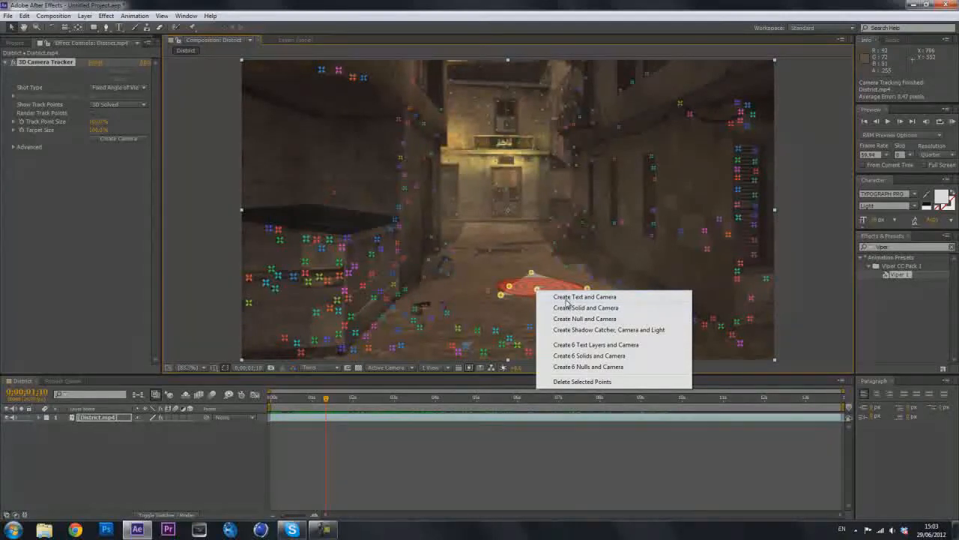
pyautogui.click(585, 297)
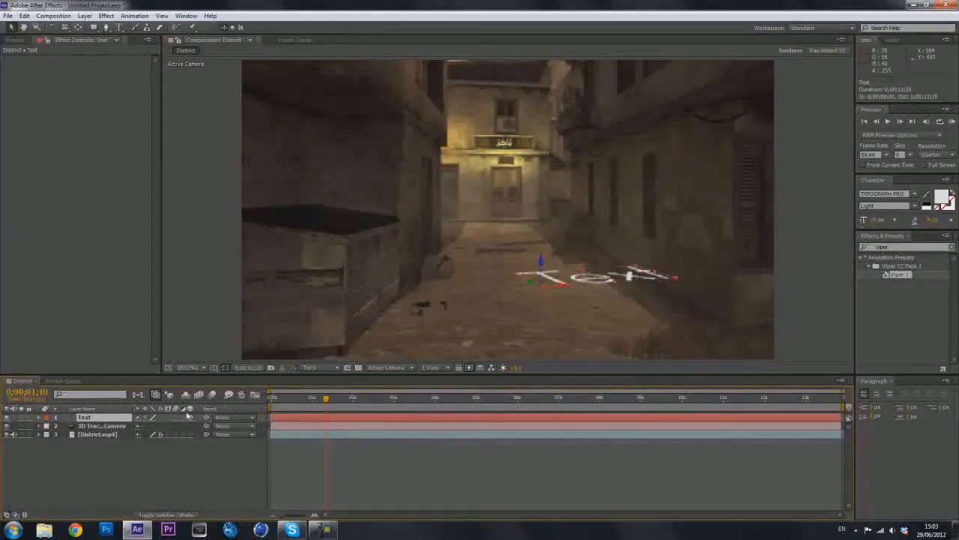
pyautogui.click(36, 417)
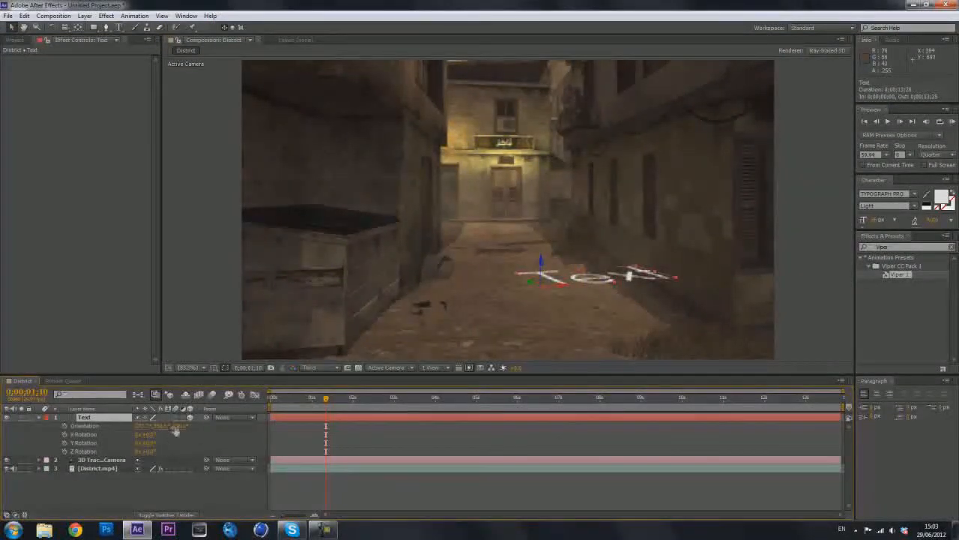